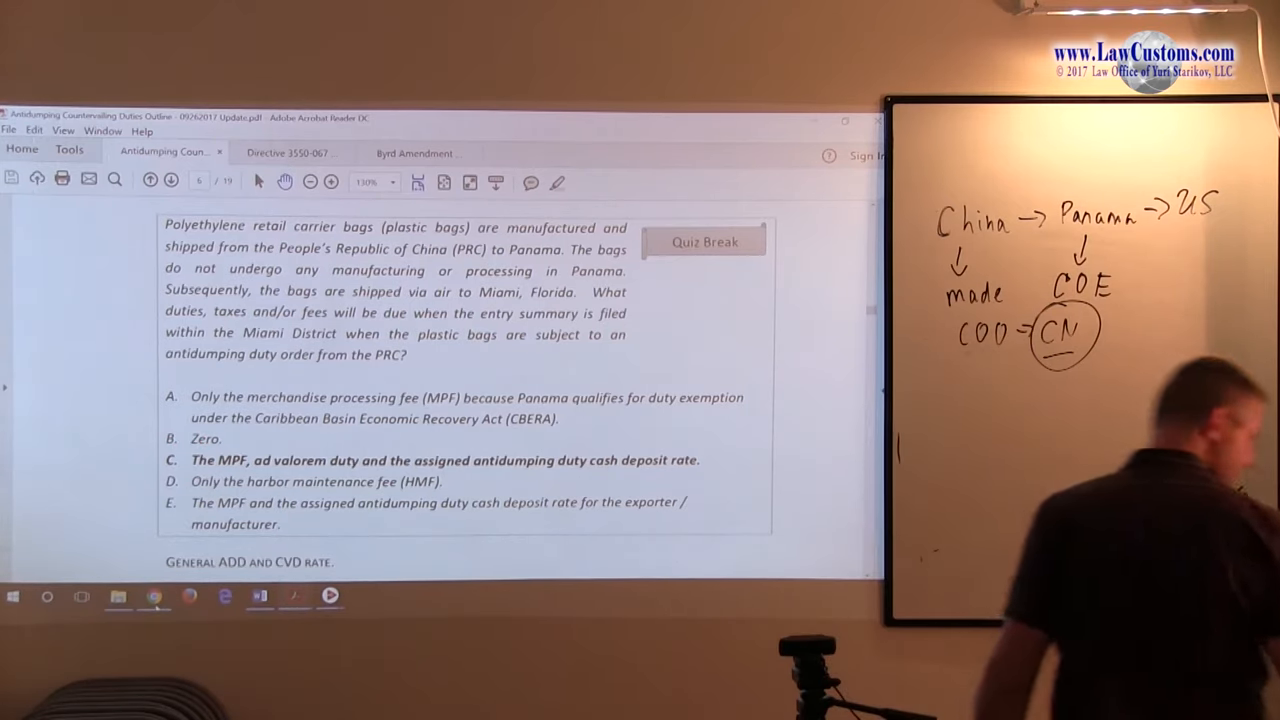
{"action": "scroll", "scroll_direction": "down", "scroll_amount": 3}
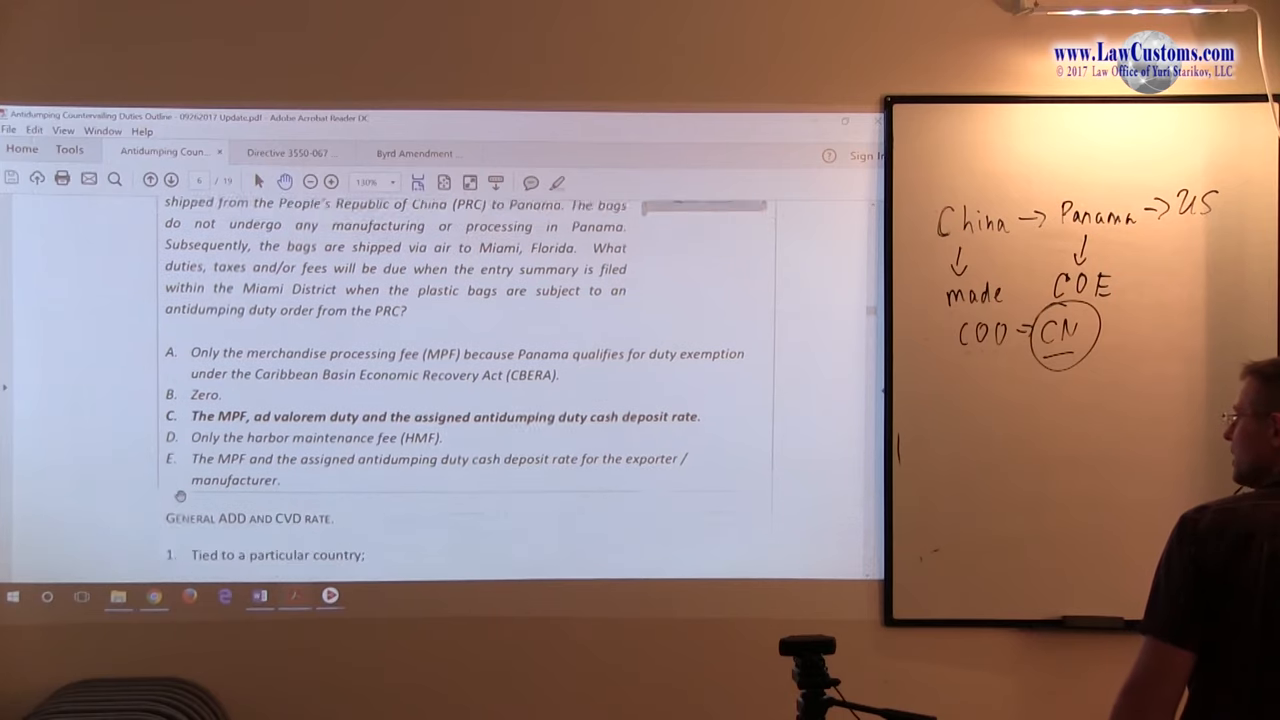
{"action": "scroll", "scroll_direction": "down", "scroll_amount": 3}
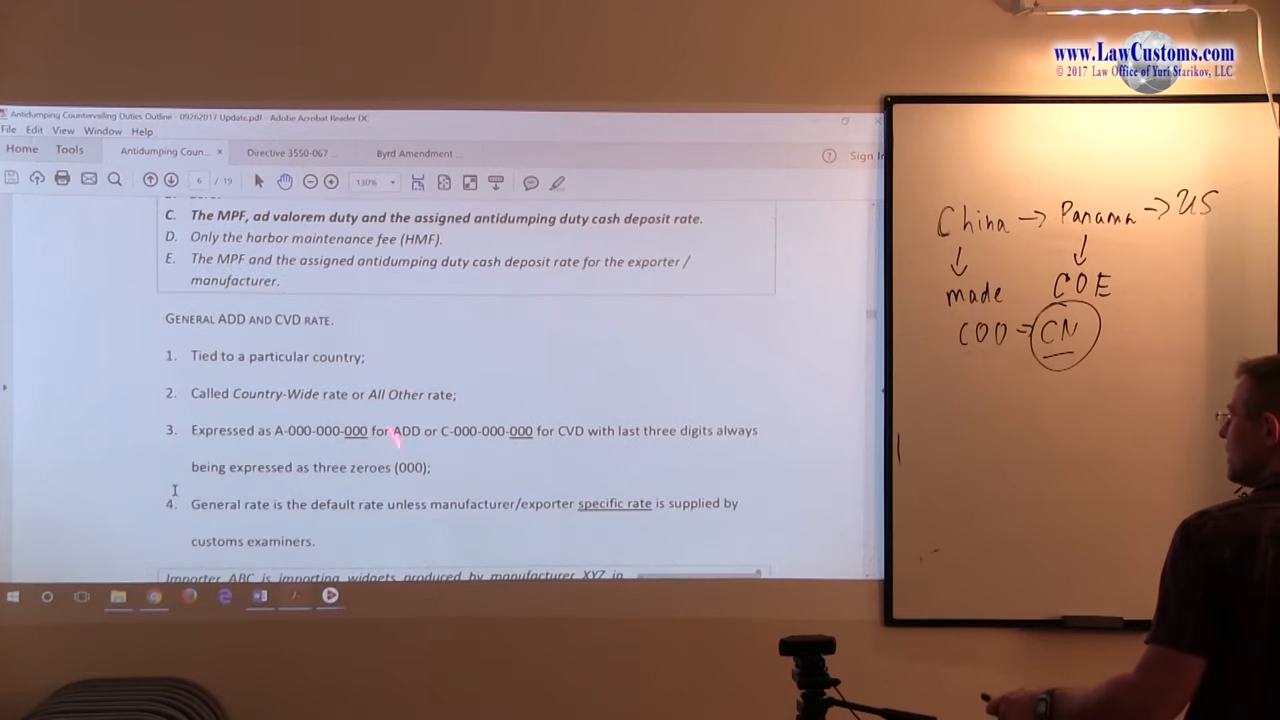
{"action": "scroll", "scroll_direction": "down", "scroll_amount": 3}
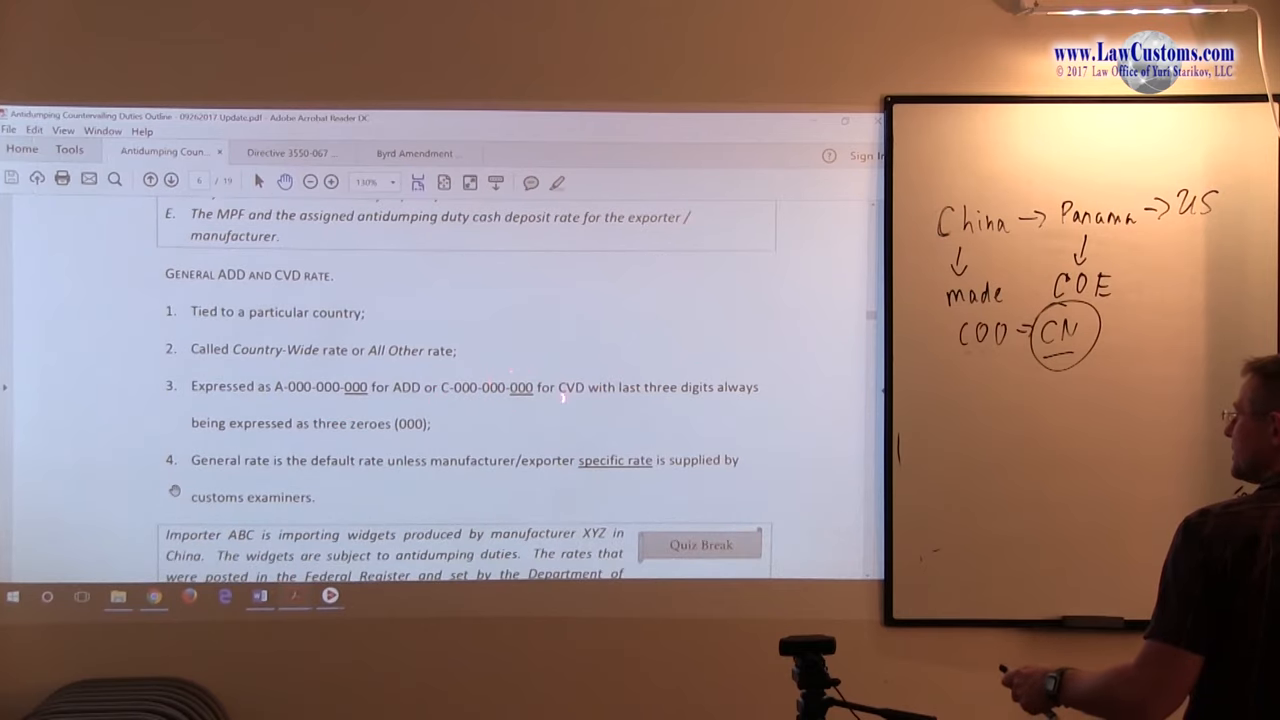
{"action": "scroll", "scroll_direction": "down", "scroll_amount": 3}
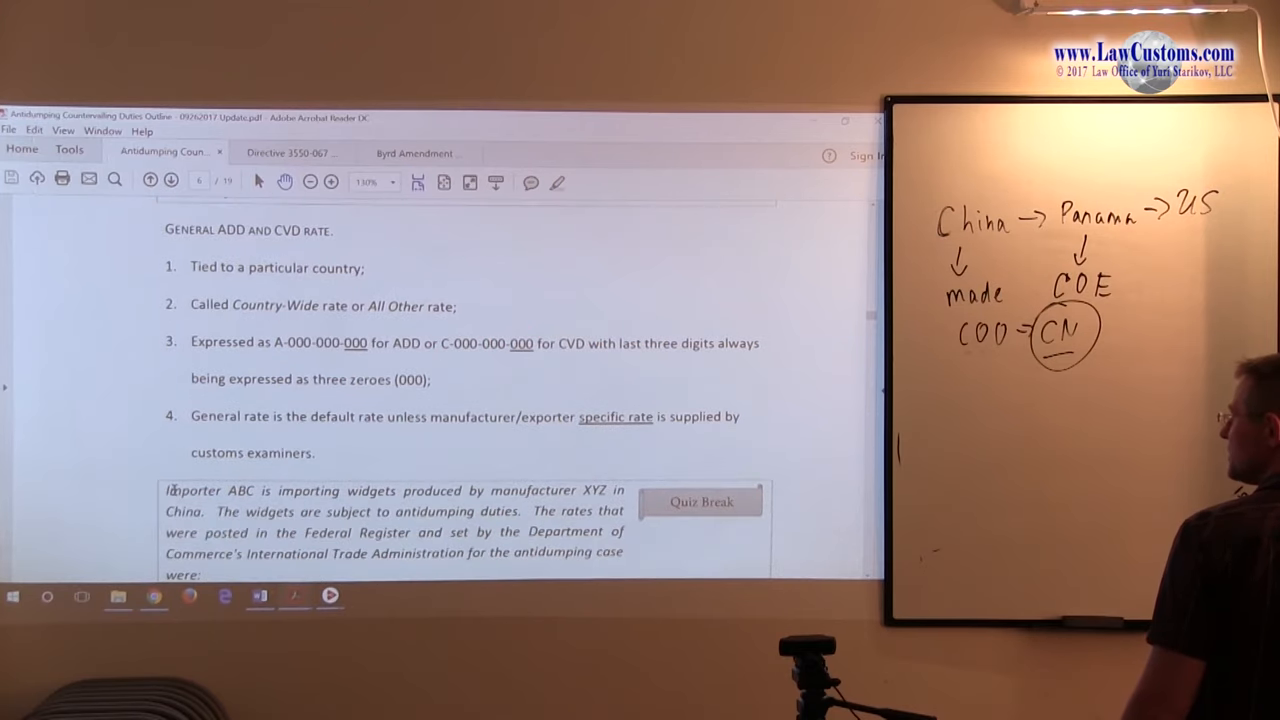
{"action": "scroll", "scroll_direction": "down", "scroll_amount": 3}
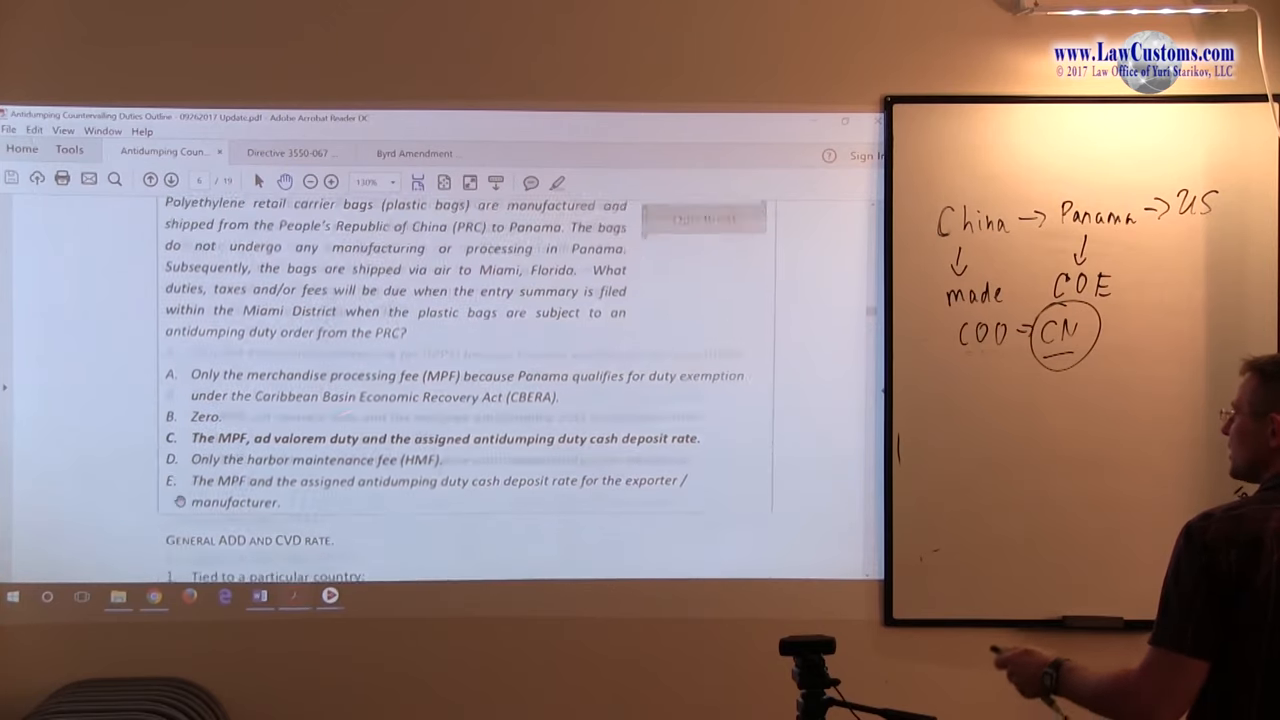
{"action": "scroll", "scroll_direction": "down", "scroll_amount": 3}
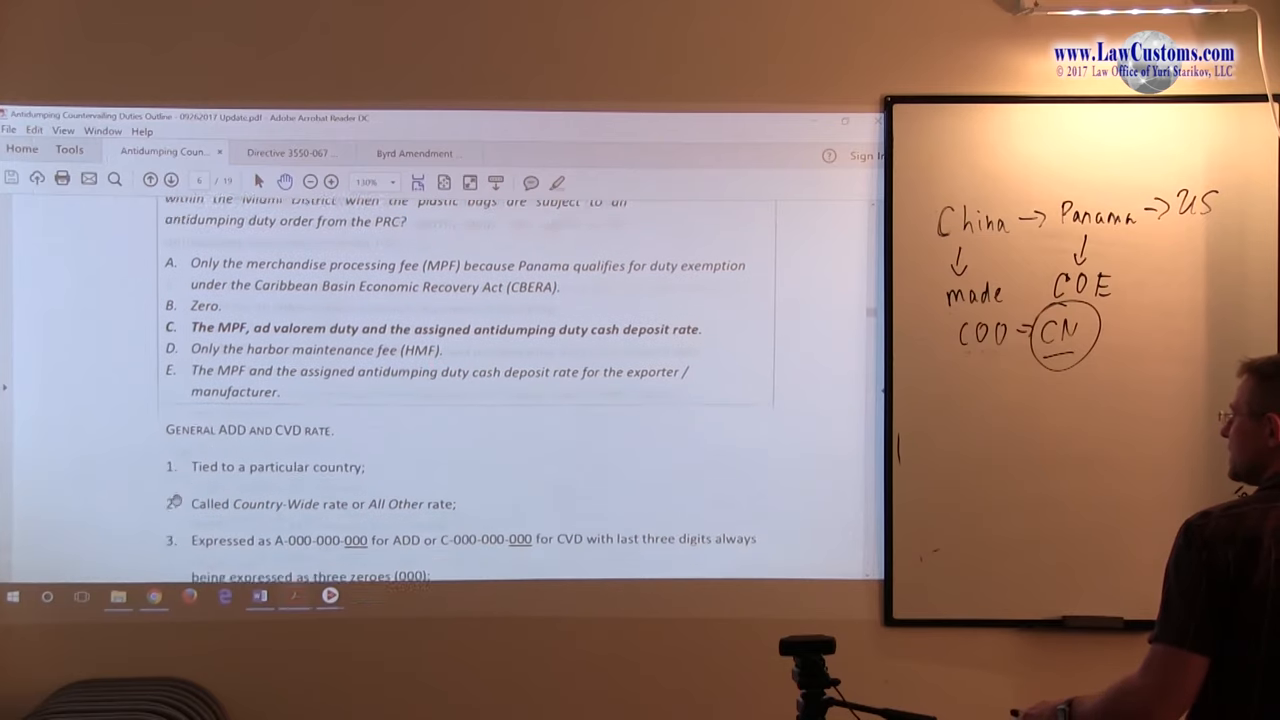
{"action": "scroll", "scroll_direction": "down", "scroll_amount": 3}
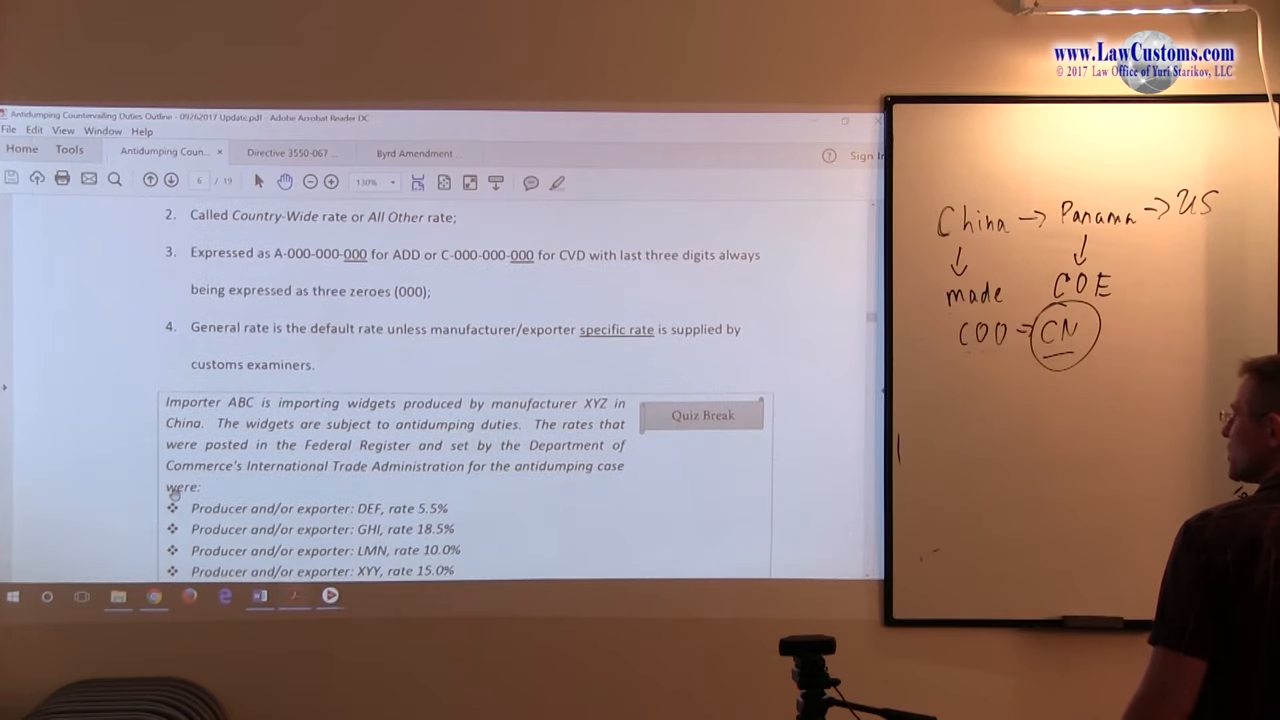
{"action": "scroll", "scroll_direction": "down", "scroll_amount": 3}
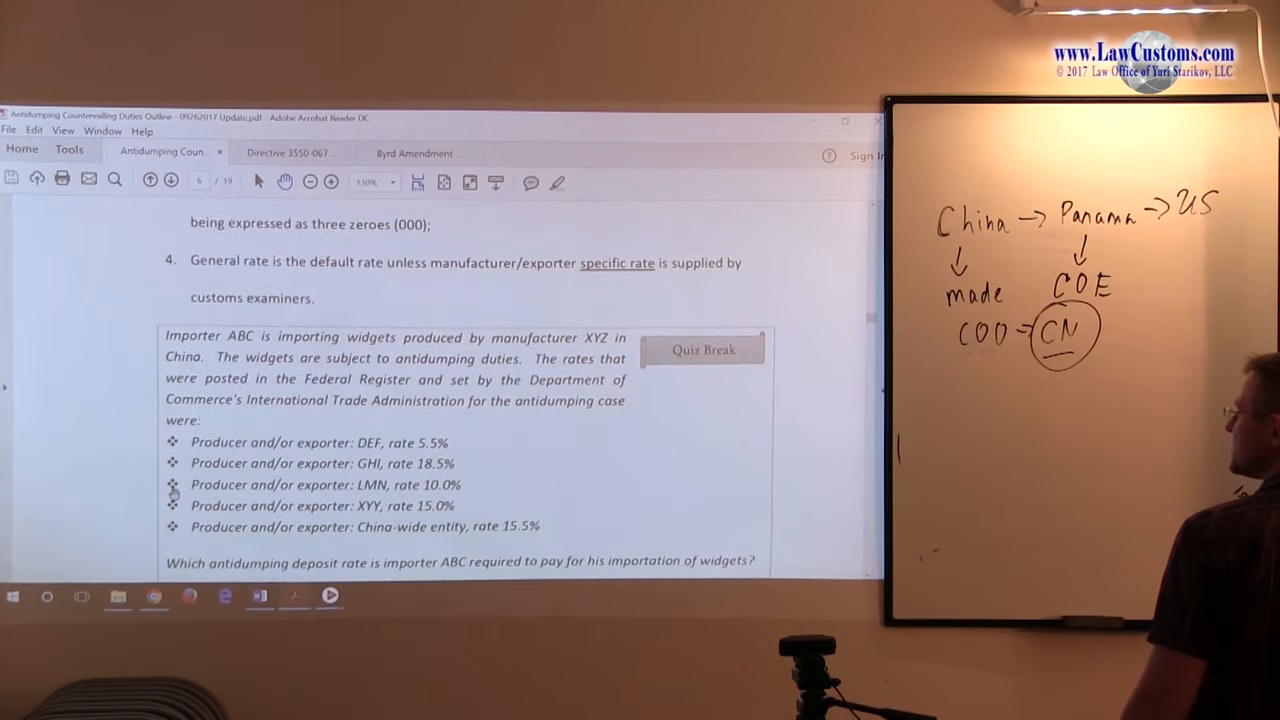
{"action": "scroll", "scroll_direction": "down", "scroll_amount": 3}
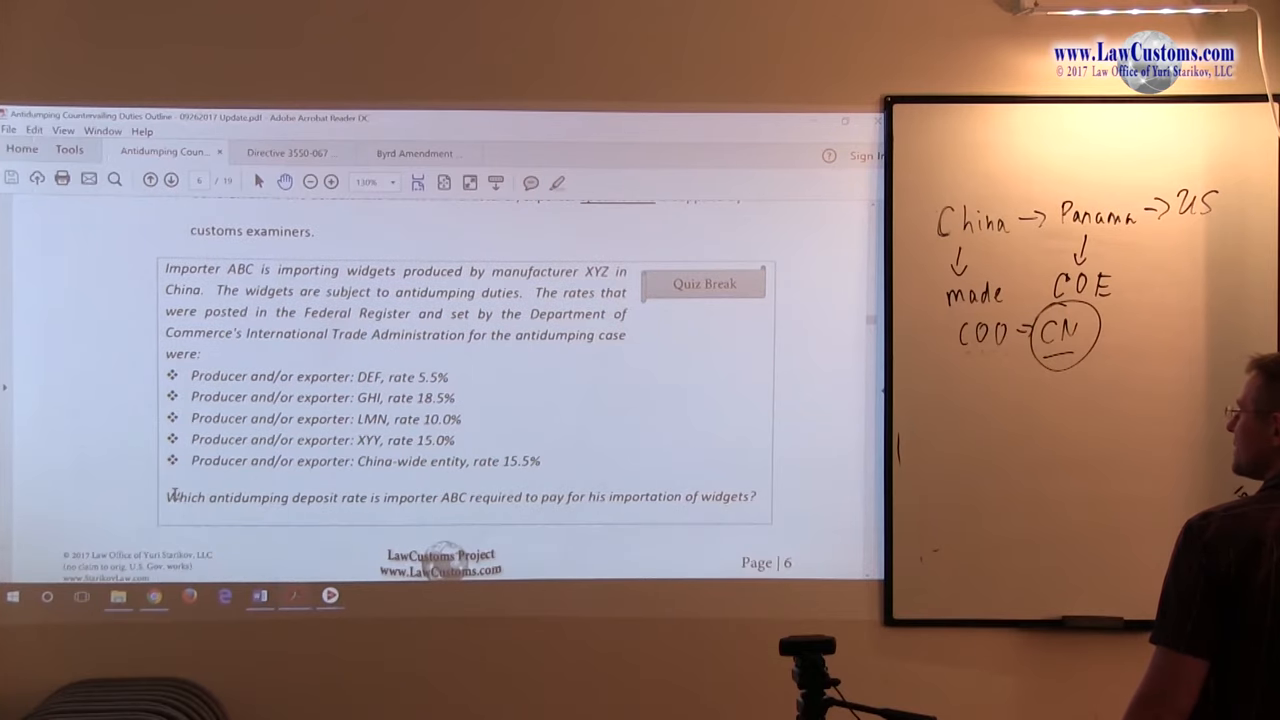
{"action": "scroll", "scroll_direction": "up", "scroll_amount": 3}
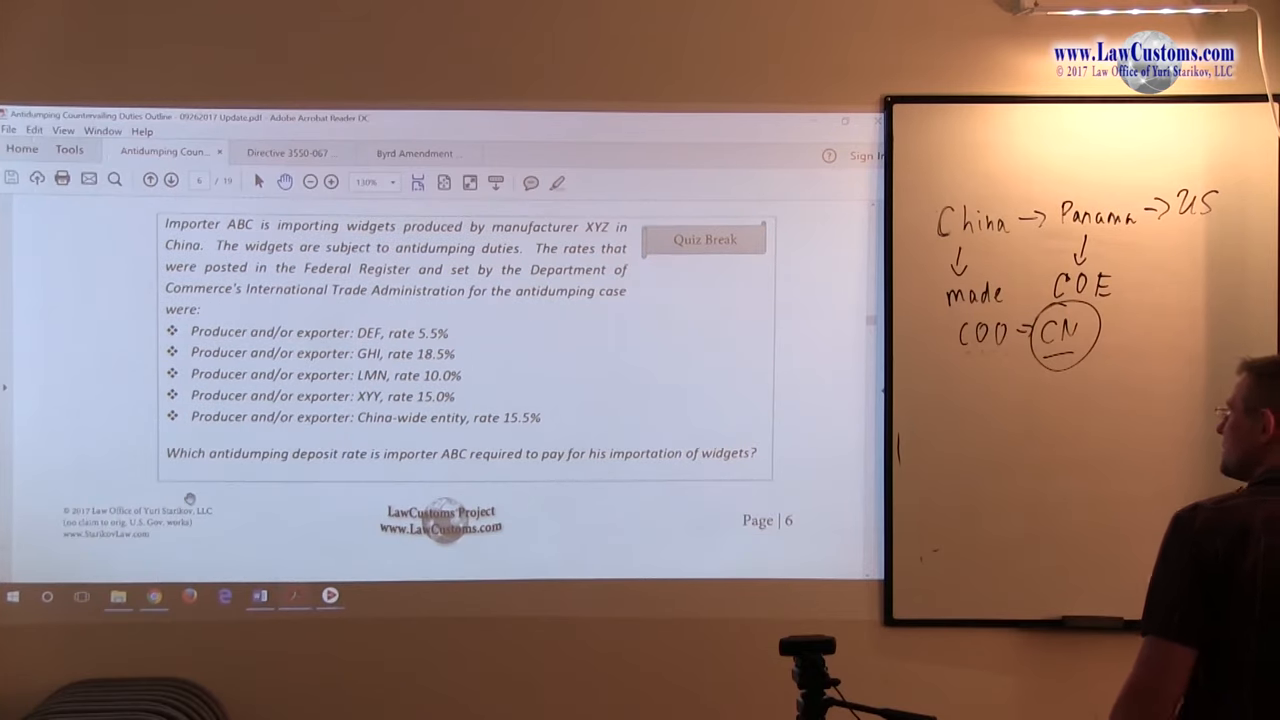